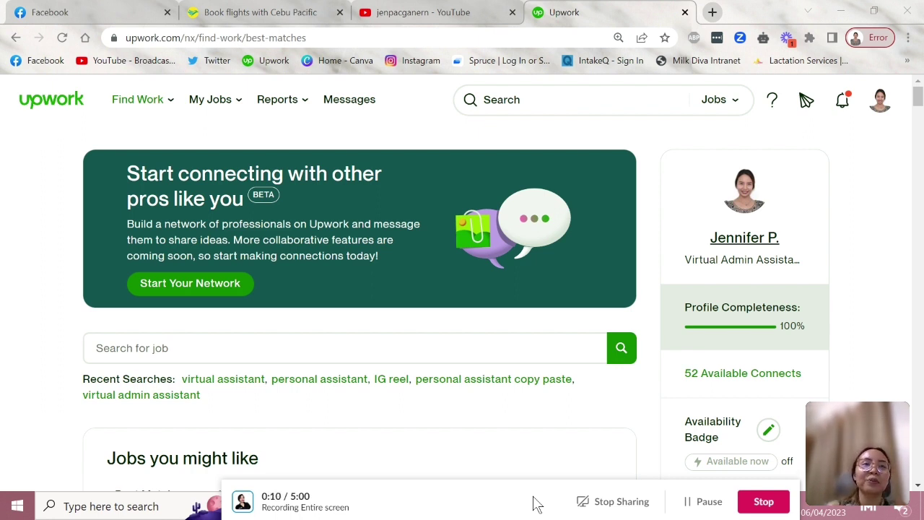
pyautogui.moveTo(469, 498)
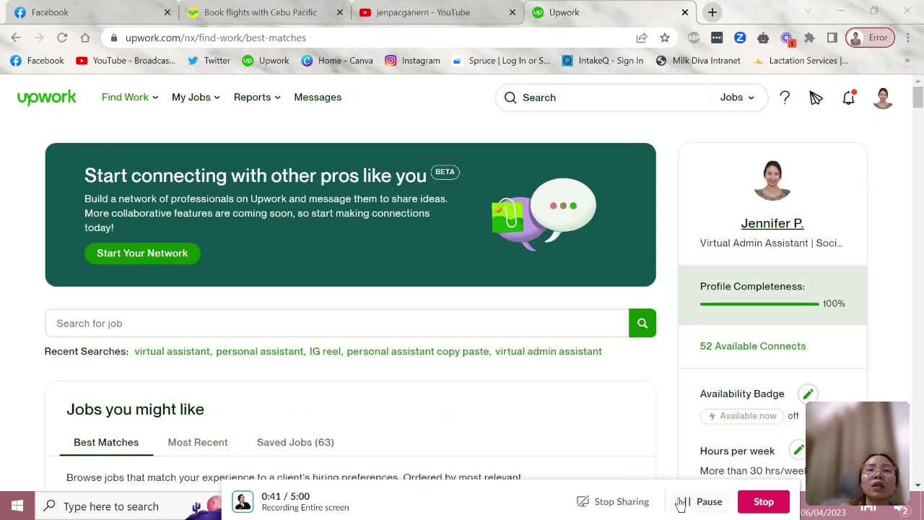
pyautogui.moveTo(473, 397)
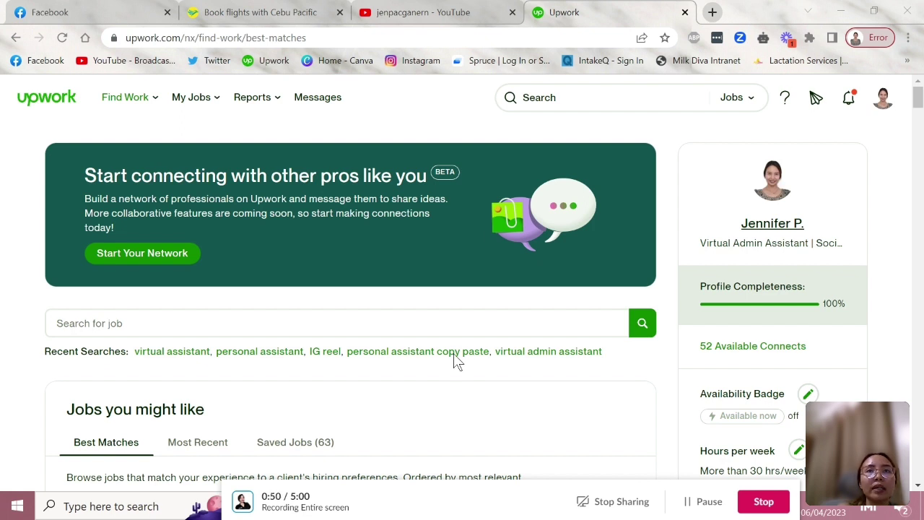
# Step: Search Upwork jobs for 'virtual assistant' to get 12,448 newest-first results
pyautogui.click(600, 97)
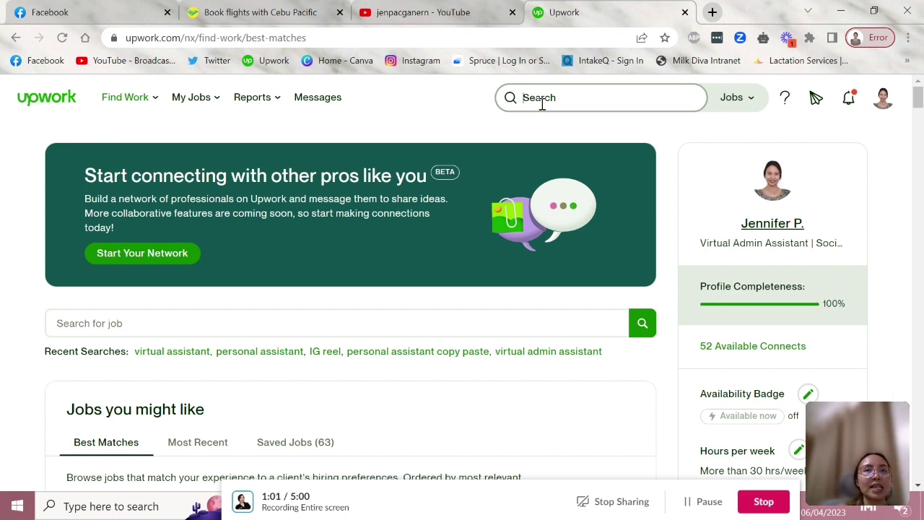
pyautogui.write('virtuak')
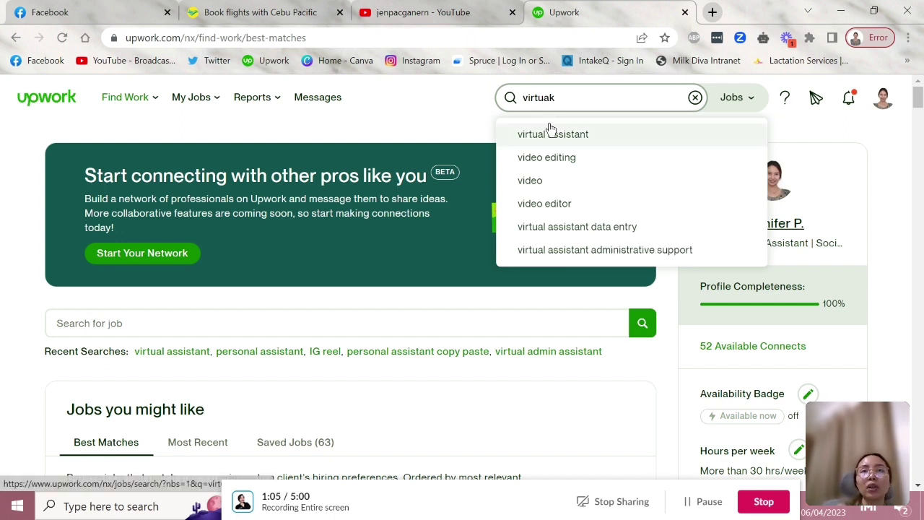
pyautogui.click(553, 134)
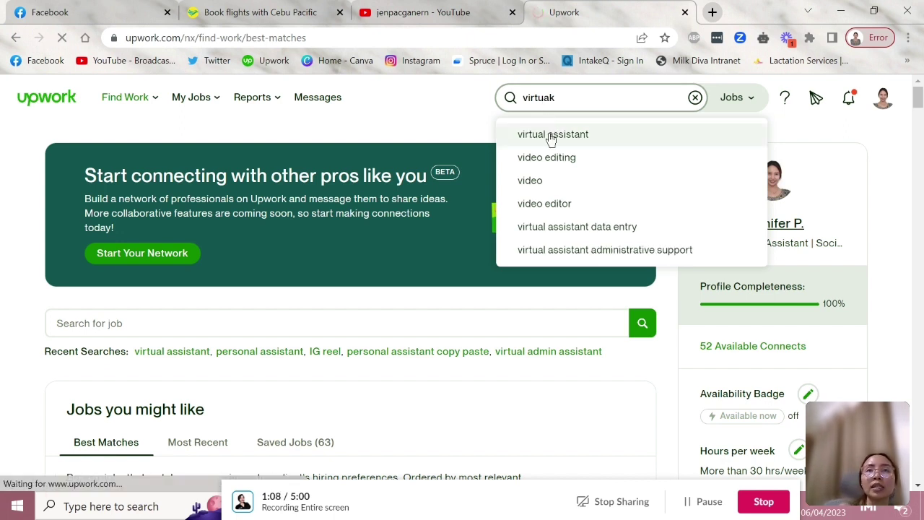
pyautogui.click(553, 135)
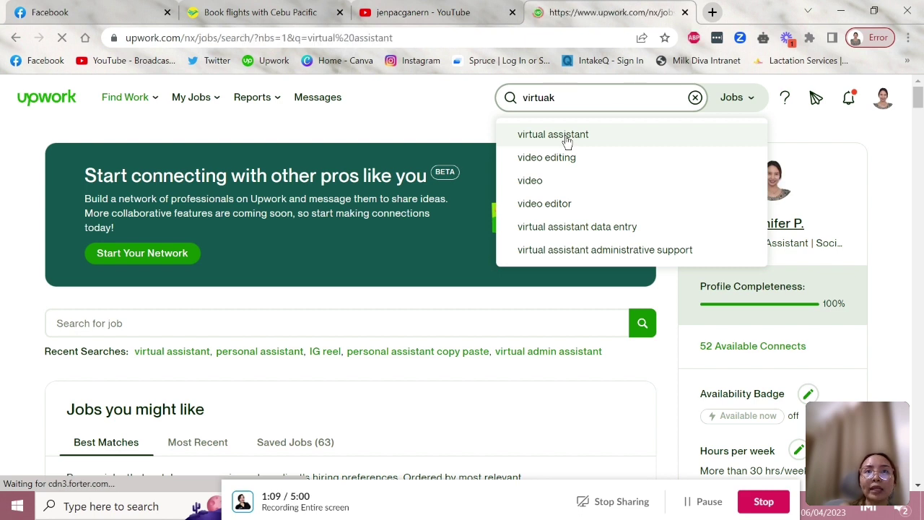
pyautogui.click(553, 134)
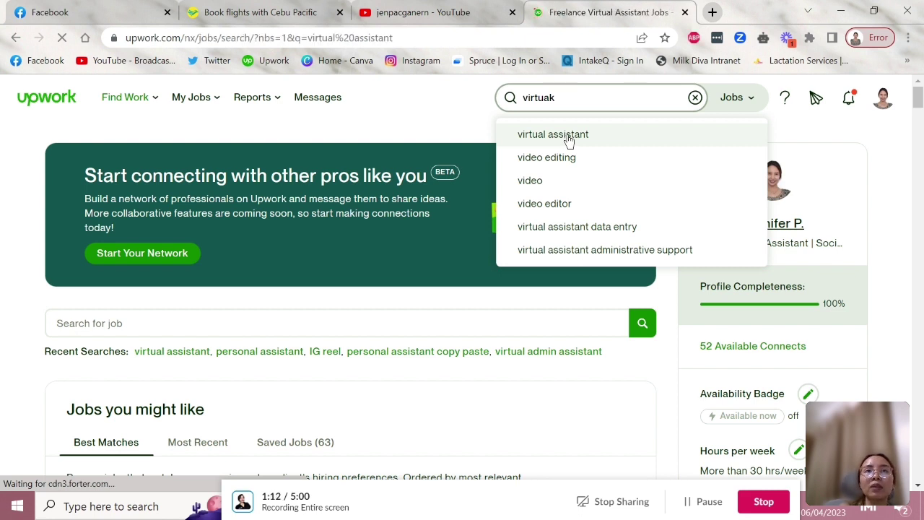
pyautogui.click(553, 134)
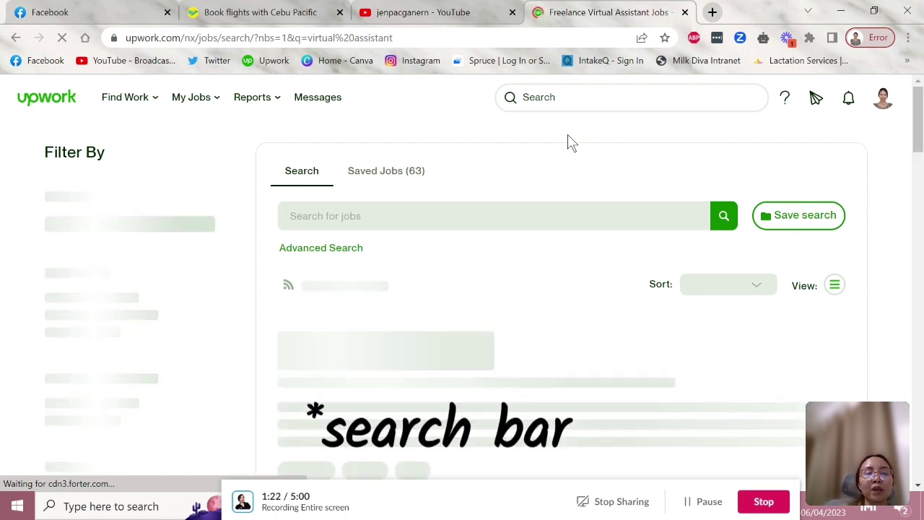
pyautogui.write('virtual assistant')
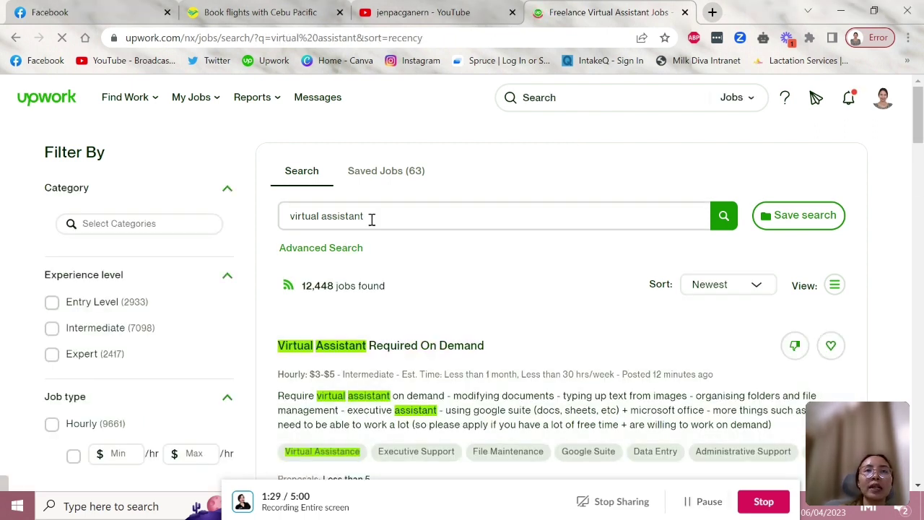
pyautogui.click(495, 216)
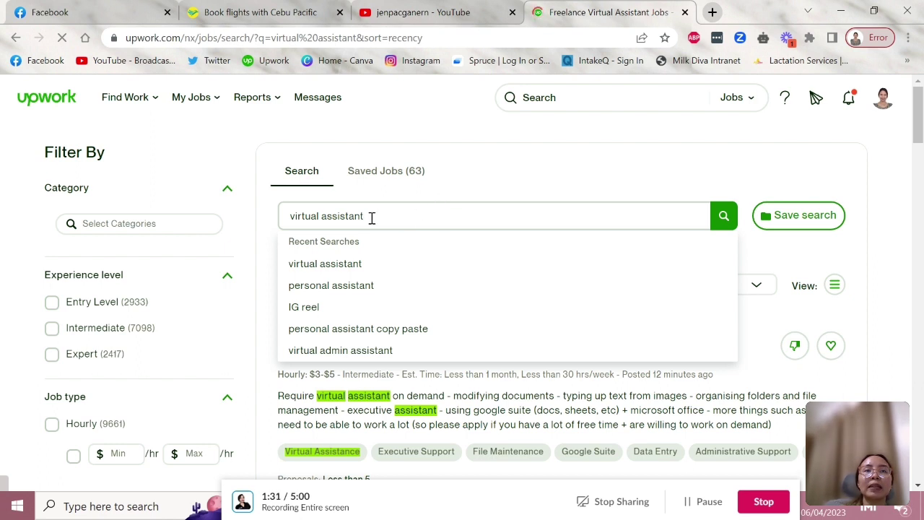
pyautogui.moveTo(331, 285)
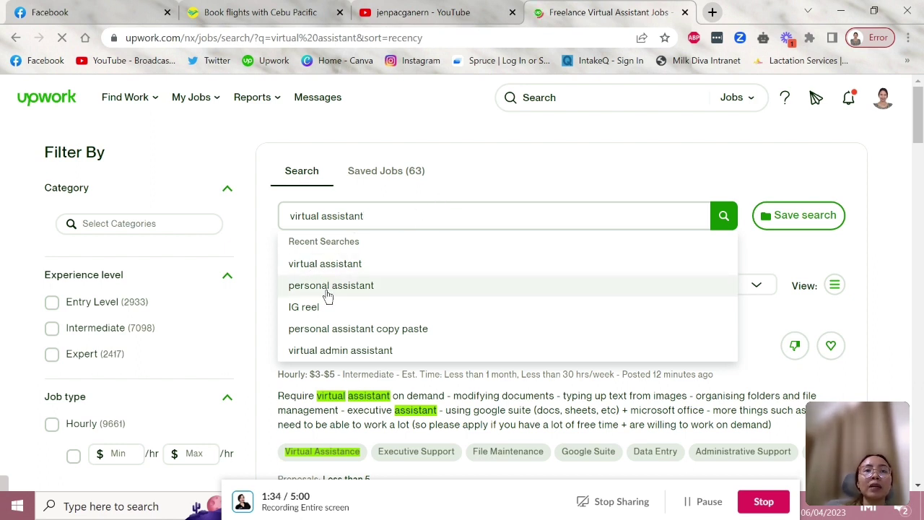
pyautogui.moveTo(497, 247)
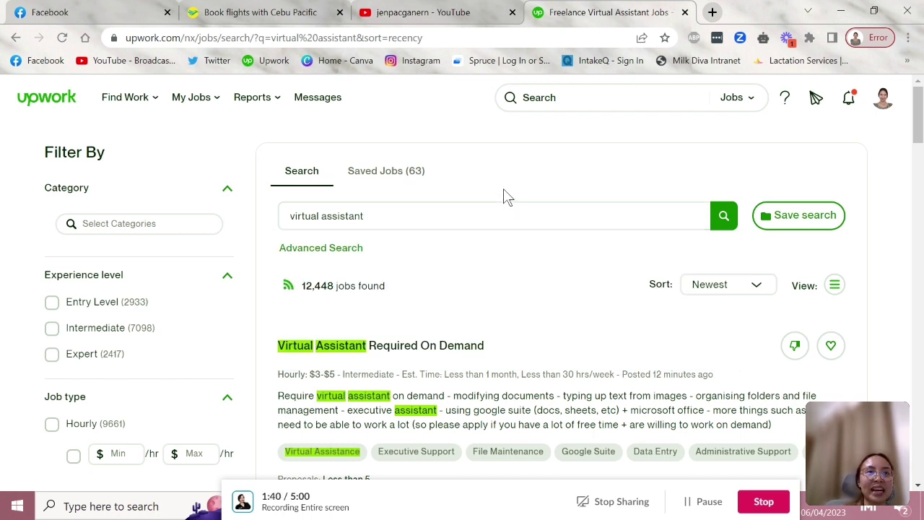
pyautogui.moveTo(58, 210)
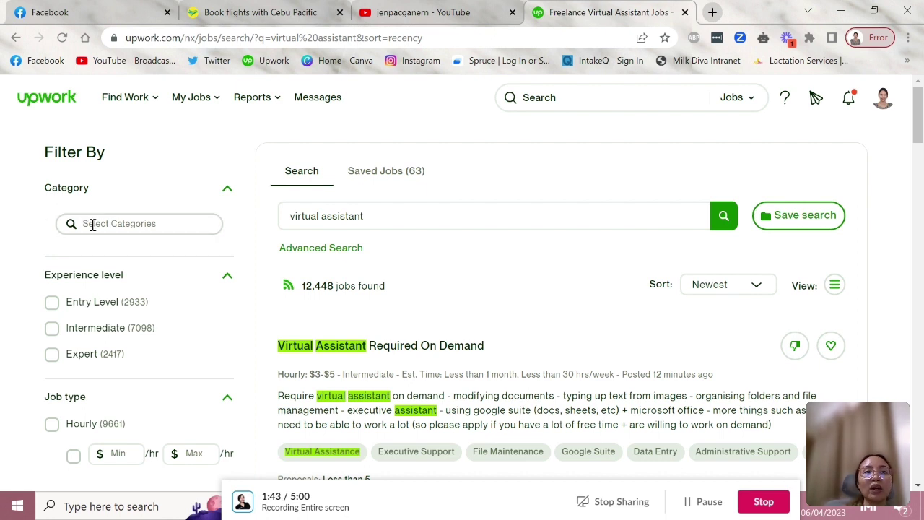
# Step: Filter the results to the Admin Support > Virtual Assistance category (7,948 jobs)
pyautogui.click(140, 224)
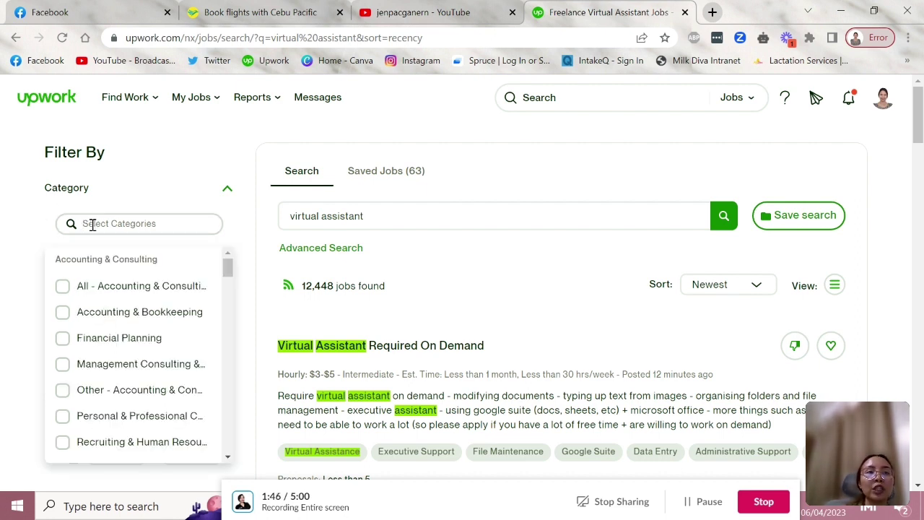
pyautogui.moveTo(120, 338)
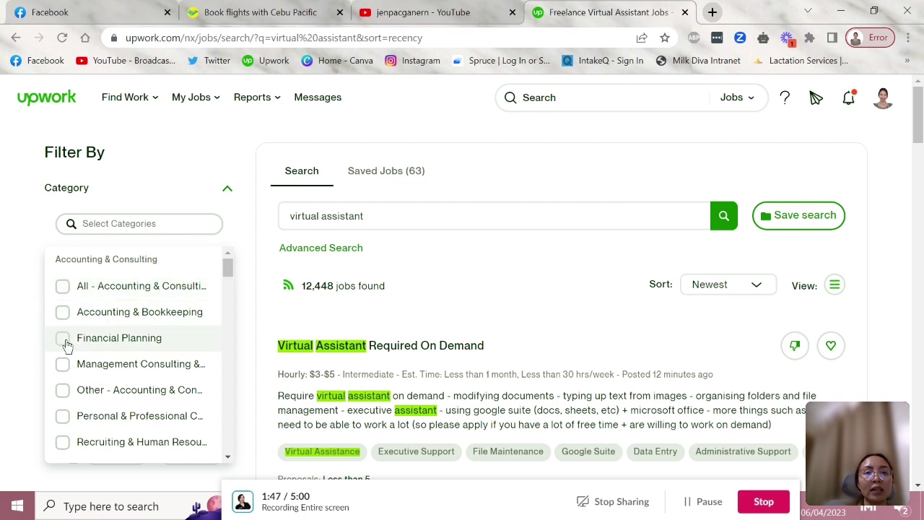
pyautogui.scroll(-3)
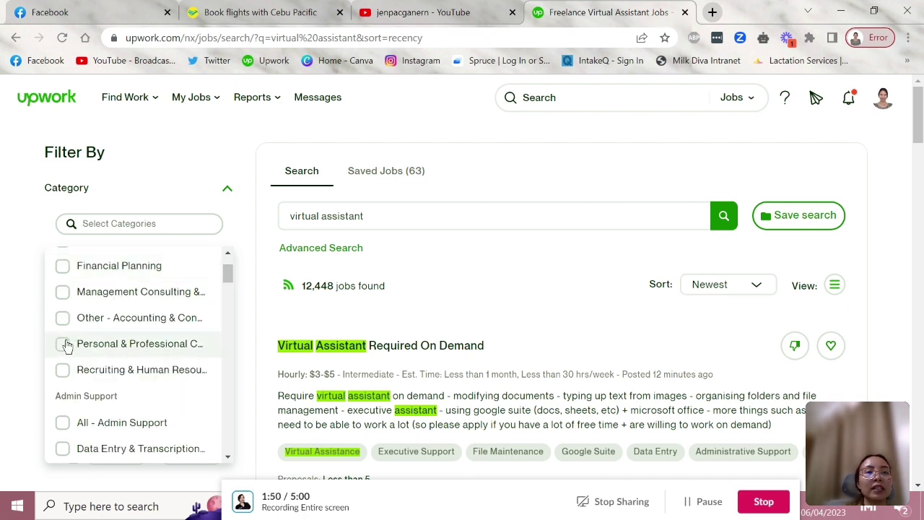
pyautogui.scroll(-3)
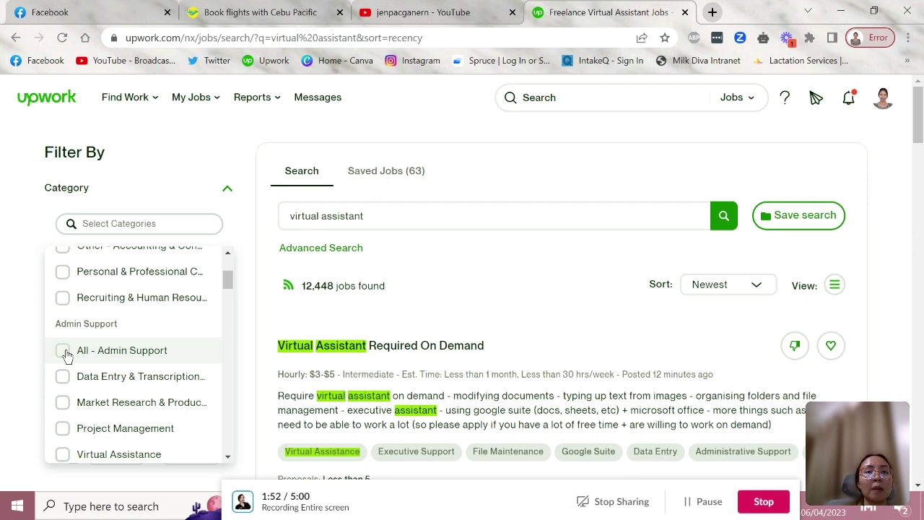
pyautogui.click(138, 223)
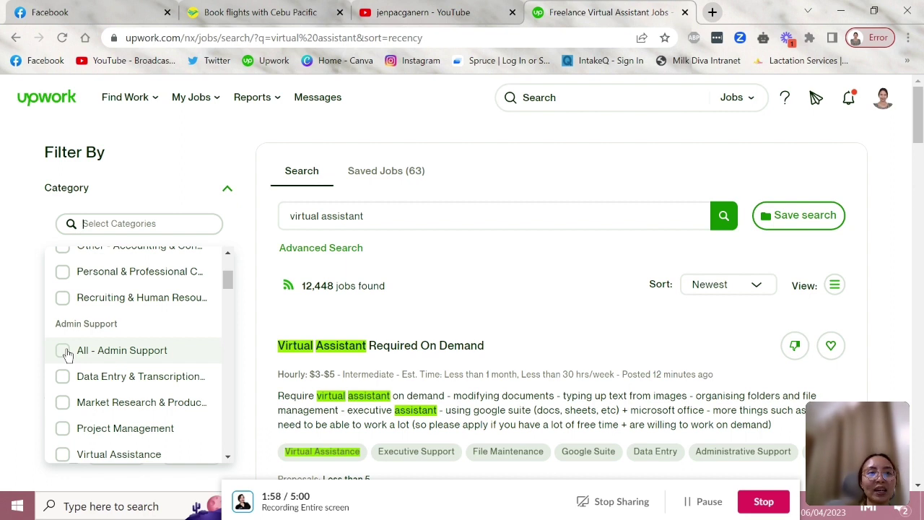
pyautogui.click(63, 350)
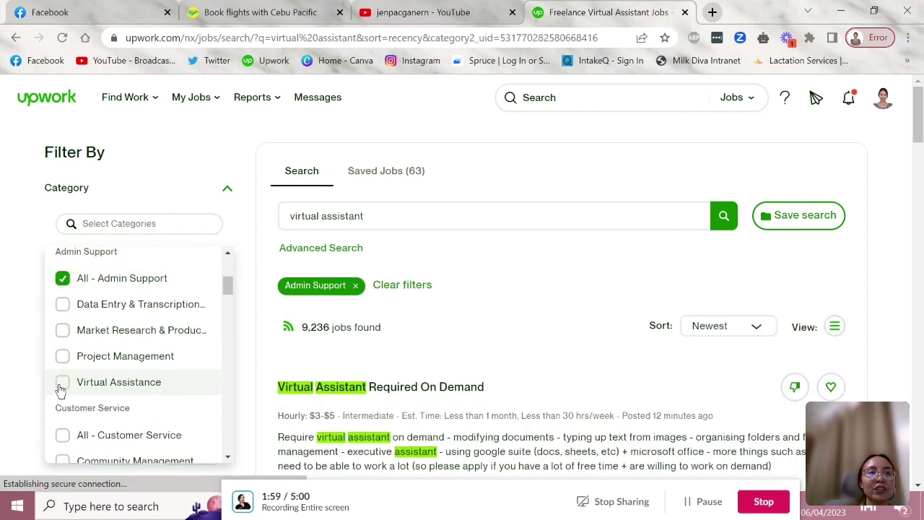
pyautogui.click(62, 382)
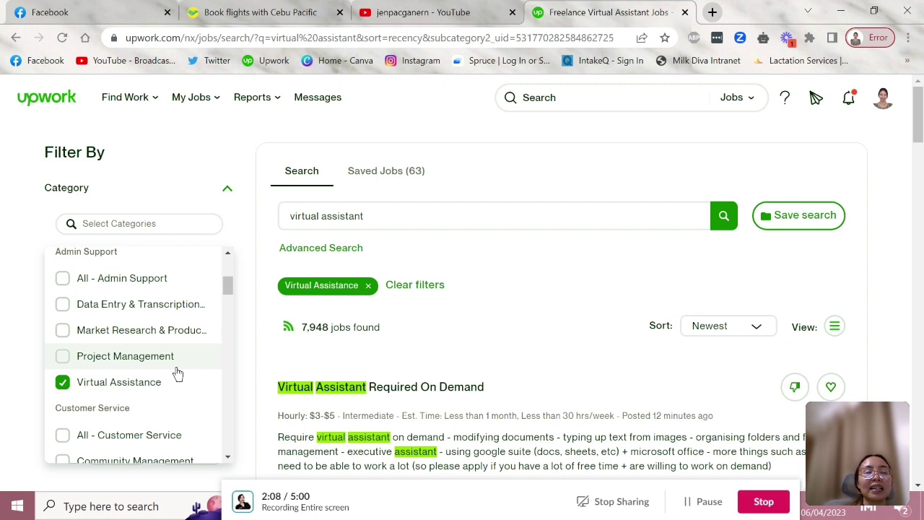
pyautogui.moveTo(390, 321)
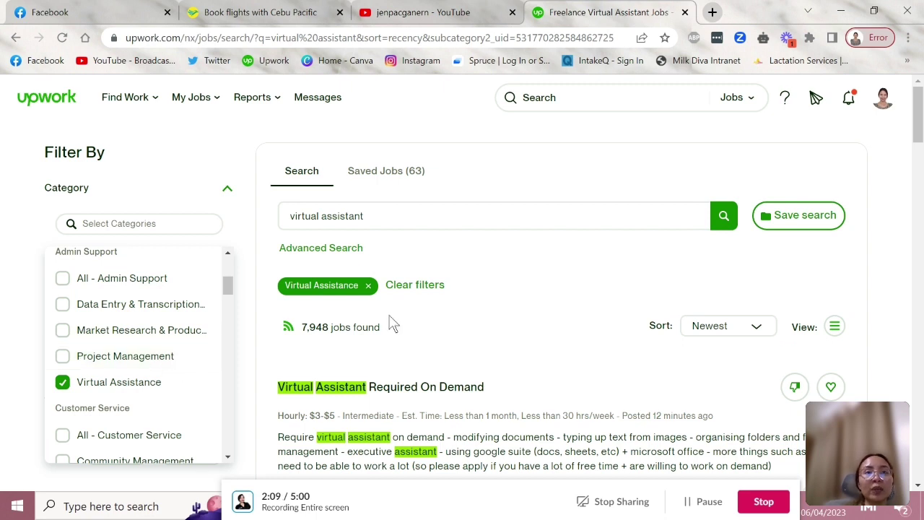
pyautogui.moveTo(40, 379)
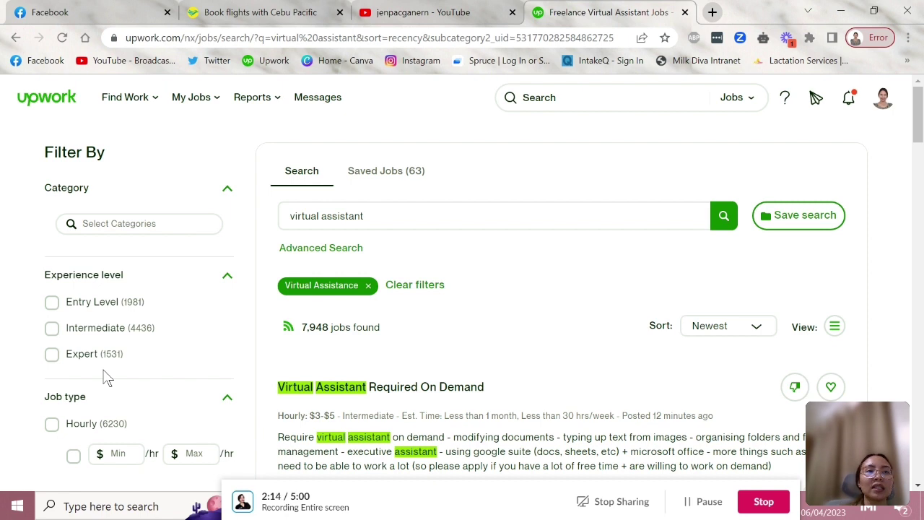
pyautogui.moveTo(65, 301)
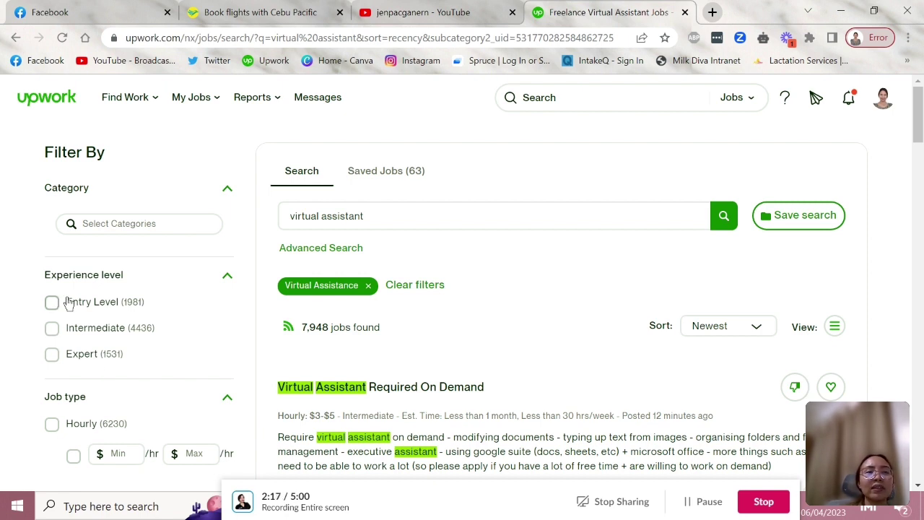
pyautogui.moveTo(64, 319)
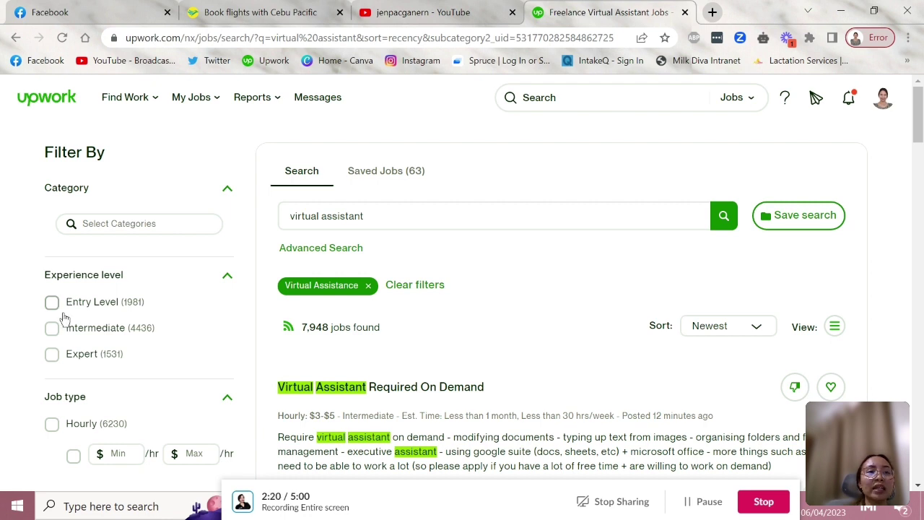
pyautogui.moveTo(130, 360)
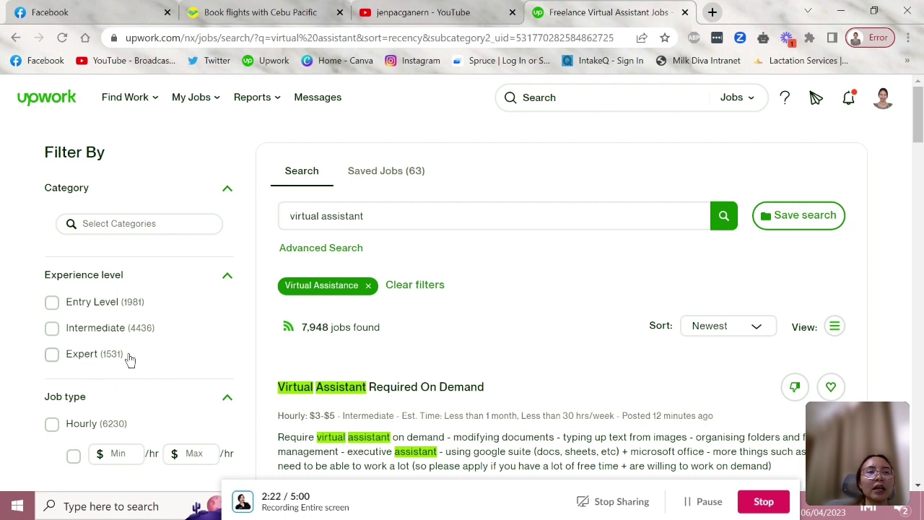
# Step: Tick the Intermediate experience level filter, narrowing results to 4,436 jobs
pyautogui.click(51, 327)
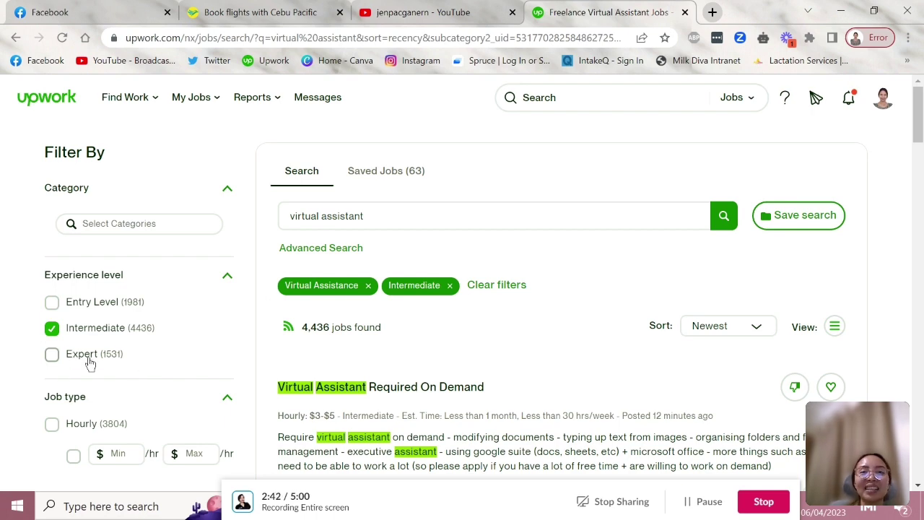
pyautogui.scroll(-3)
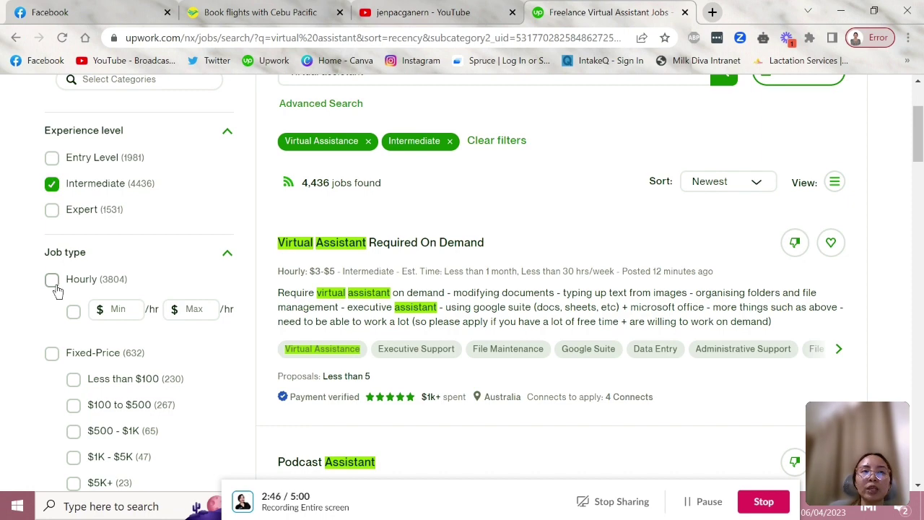
# Step: Apply the Hourly job type filter (3,804 jobs) and scroll toward Number of proposals
pyautogui.click(52, 280)
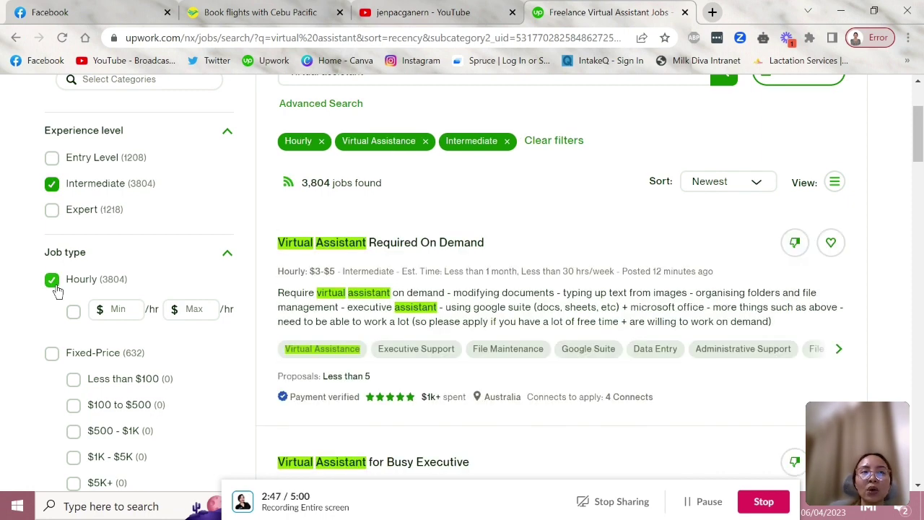
pyautogui.scroll(-3)
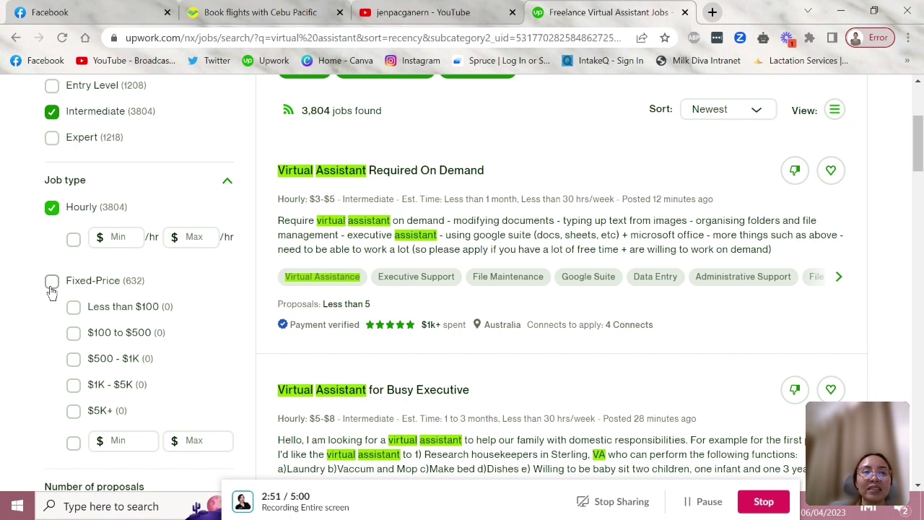
pyautogui.moveTo(69, 231)
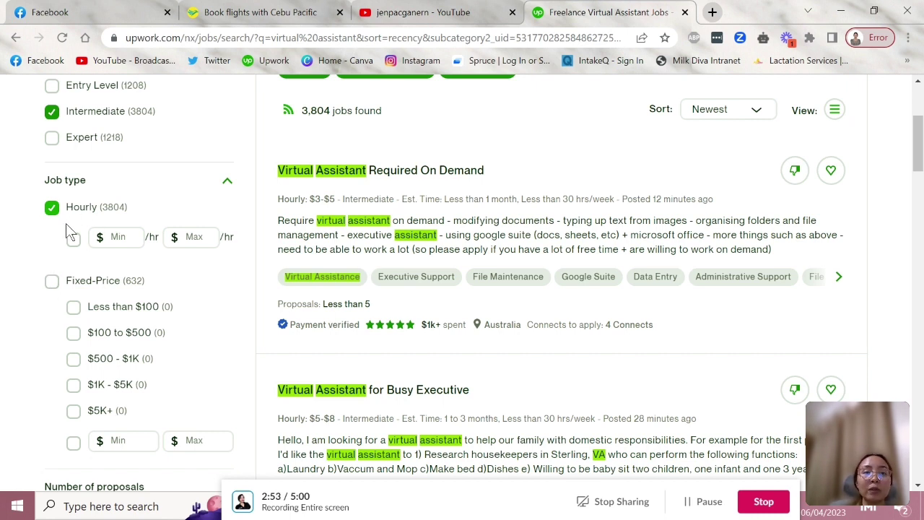
pyautogui.scroll(-3)
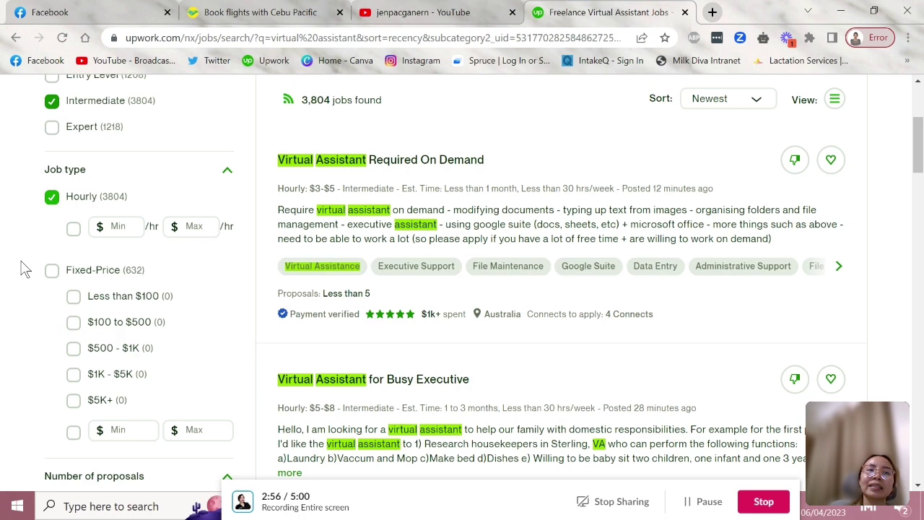
pyautogui.scroll(-3)
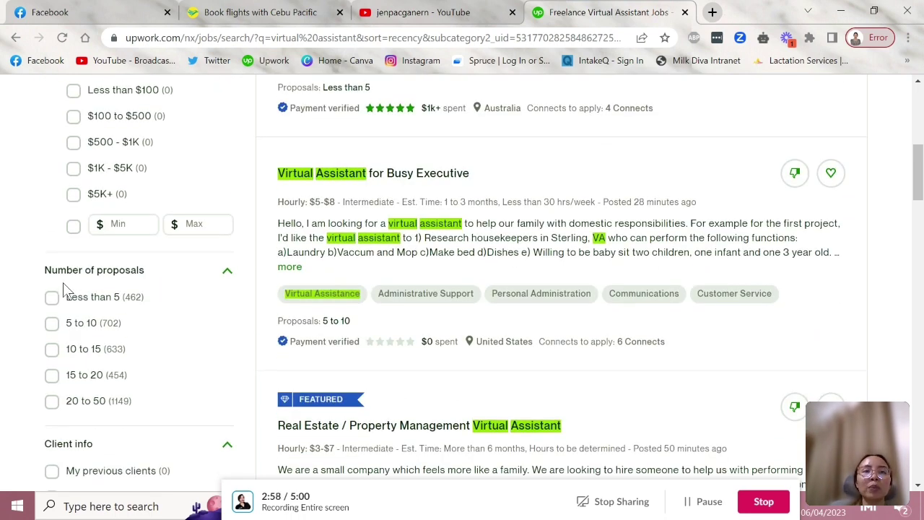
pyautogui.moveTo(54, 296)
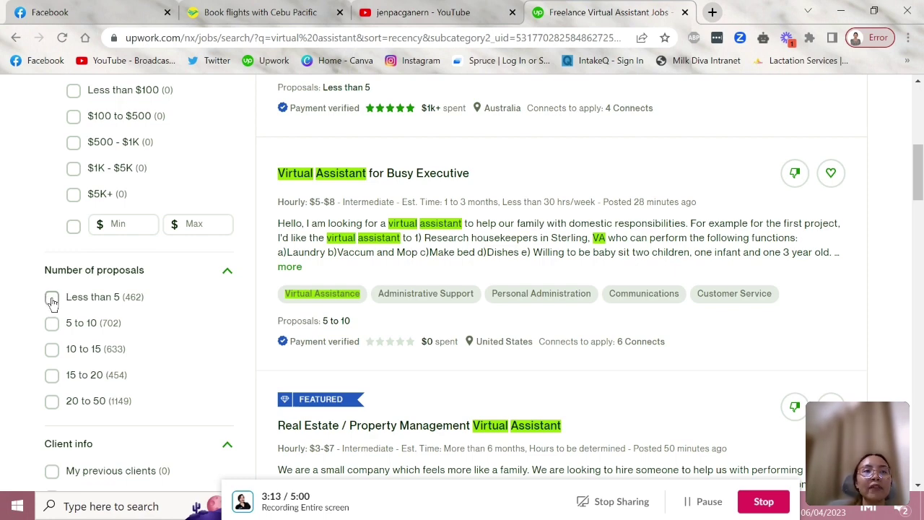
# Step: Tick 'Less than 5' under Number of proposals, leaving about 461 listings
pyautogui.click(51, 296)
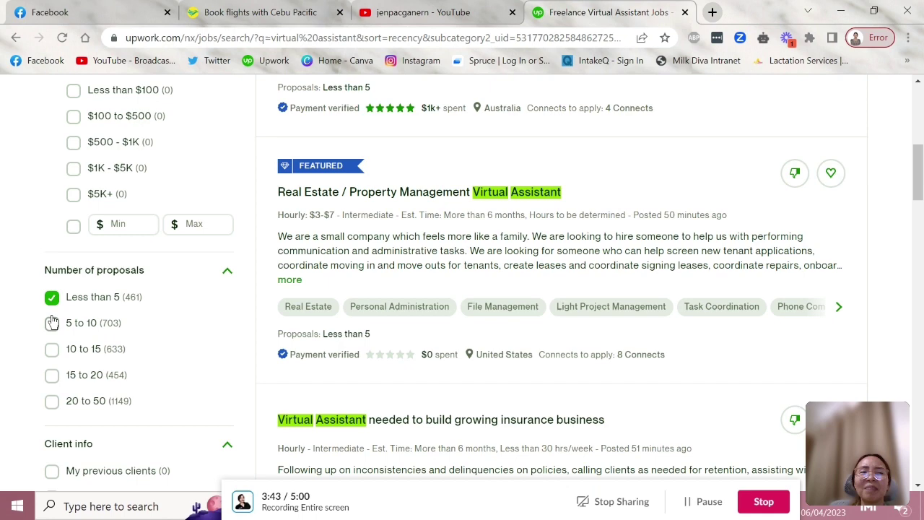
pyautogui.scroll(-3)
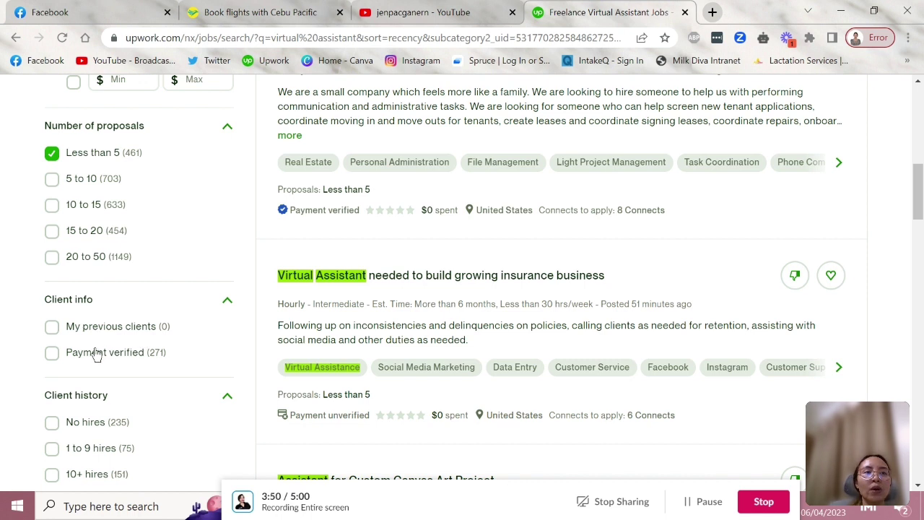
pyautogui.moveTo(53, 369)
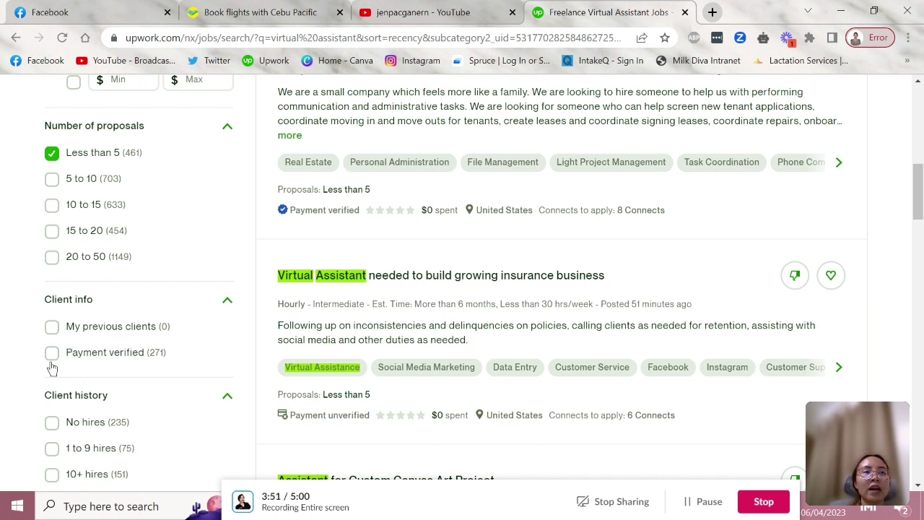
# Step: Tick 'Payment verified' under Client info, cutting results to 271 jobs
pyautogui.click(52, 353)
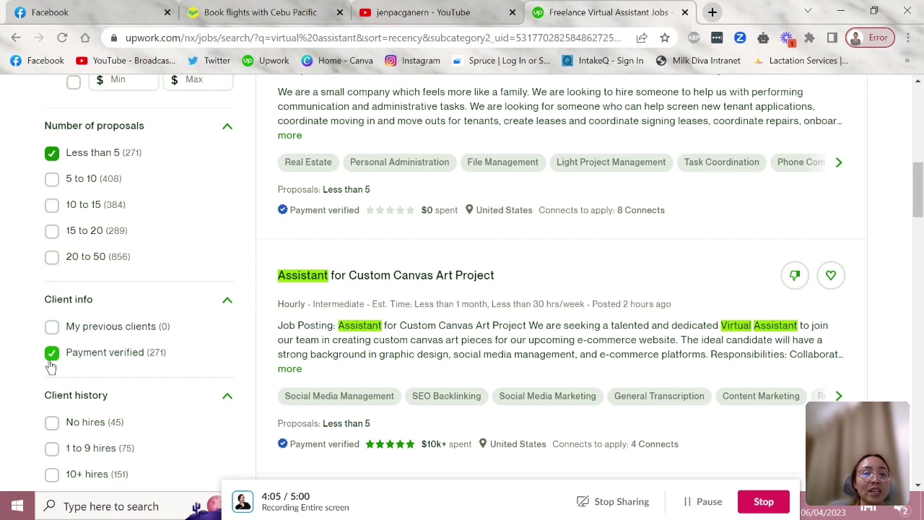
pyautogui.scroll(-3)
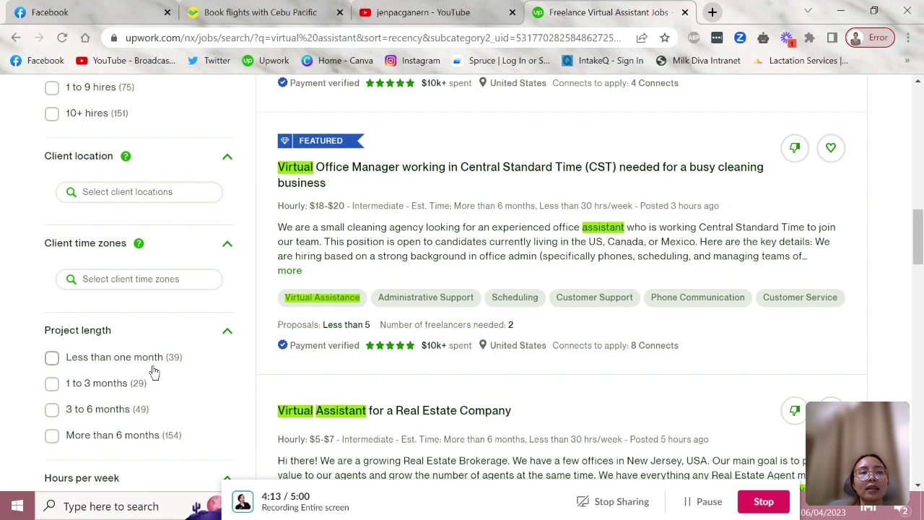
pyautogui.scroll(-3)
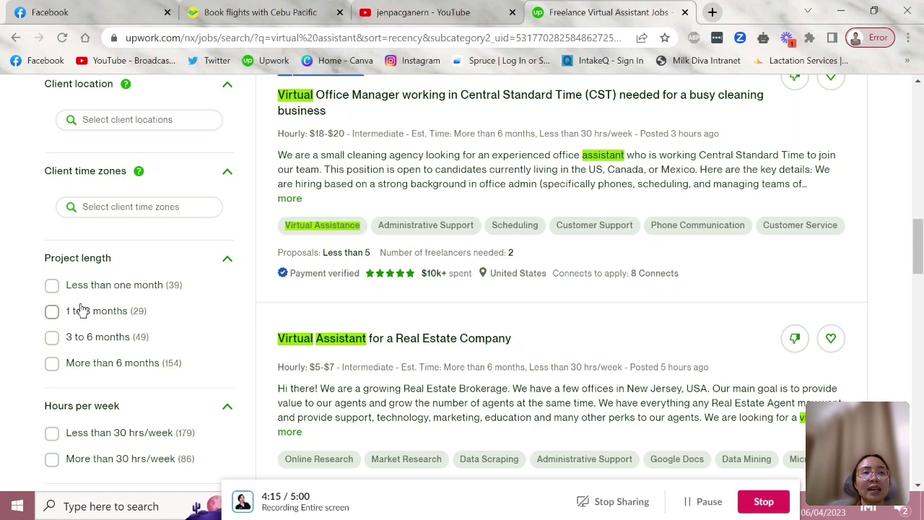
pyautogui.moveTo(144, 303)
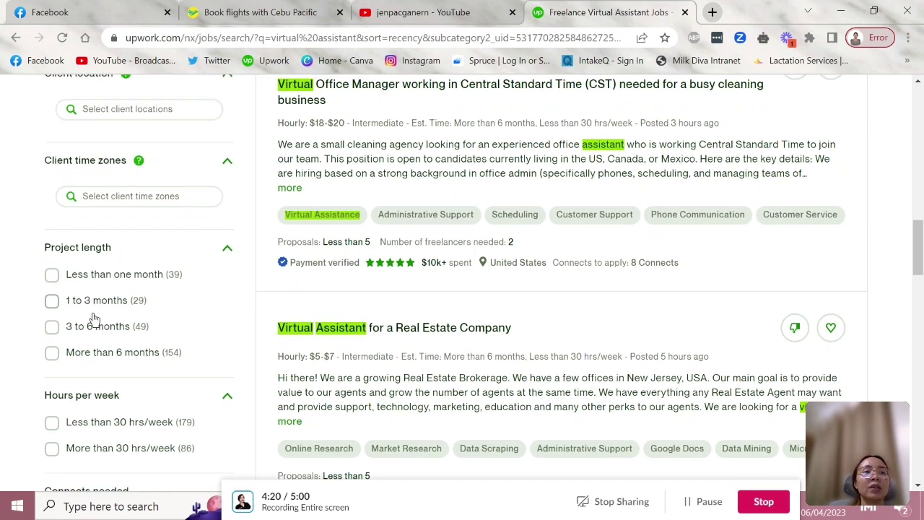
pyautogui.scroll(-3)
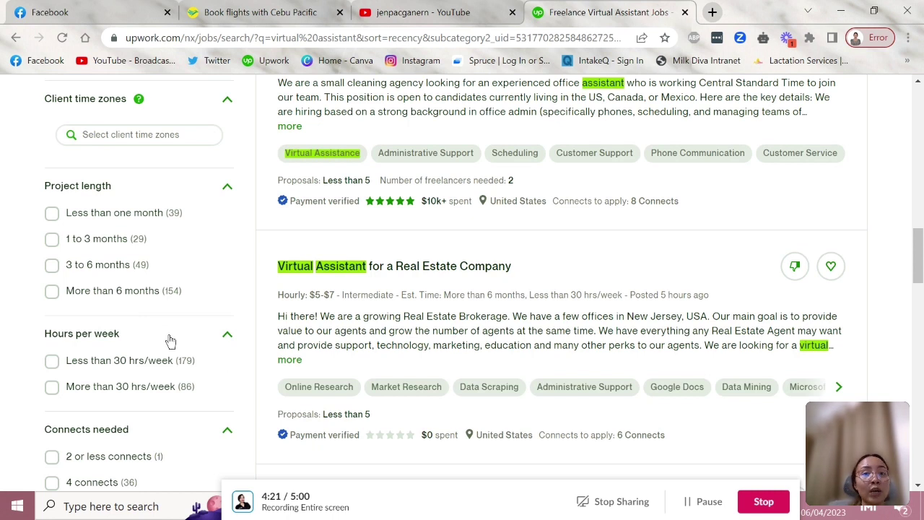
pyautogui.click(52, 361)
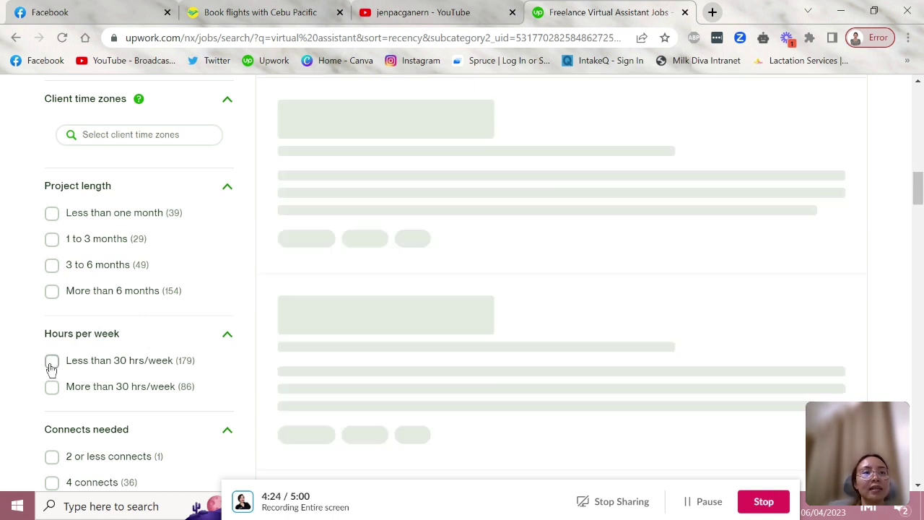
# Step: Tick 'Less than 30 hrs/week' under Hours per week, leaving 179 jobs
pyautogui.click(51, 360)
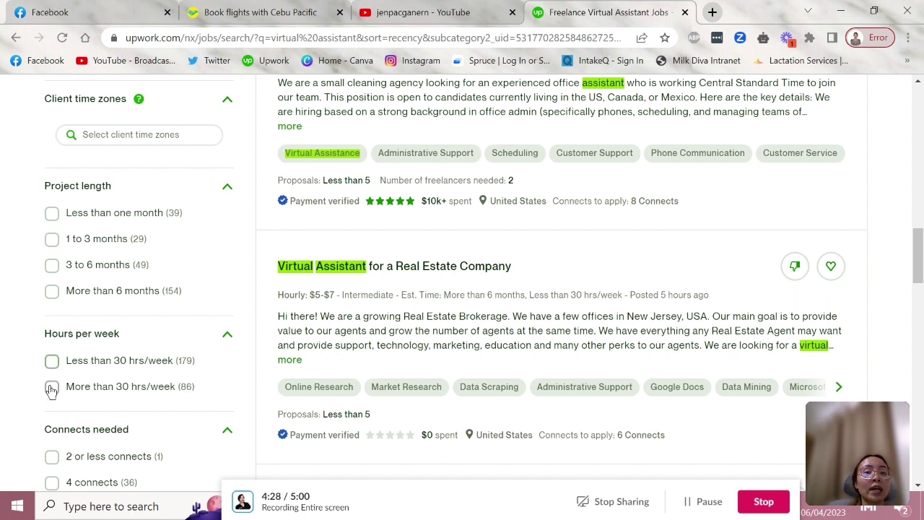
pyautogui.click(51, 386)
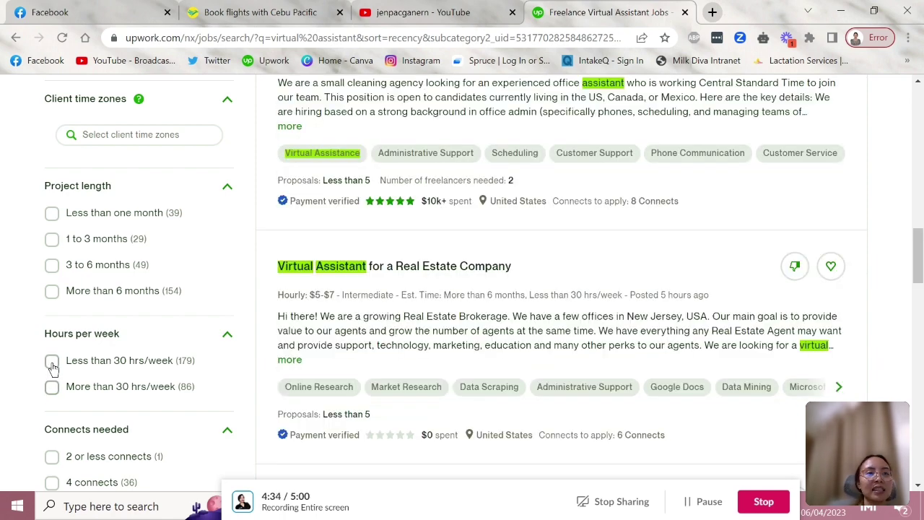
pyautogui.click(52, 360)
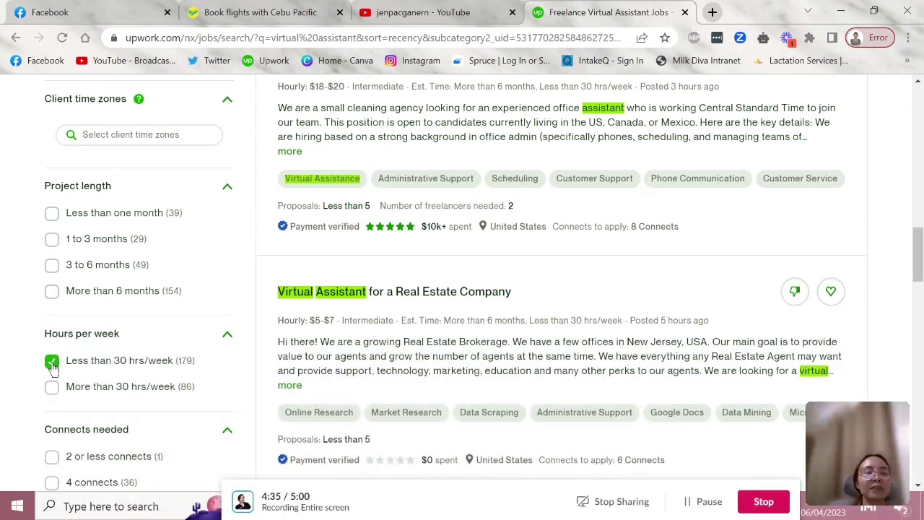
pyautogui.scroll(-3)
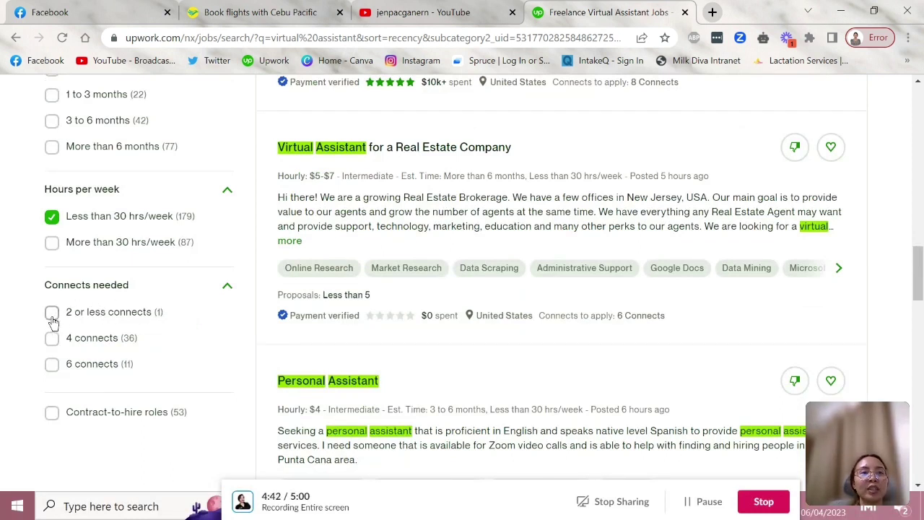
pyautogui.moveTo(98, 375)
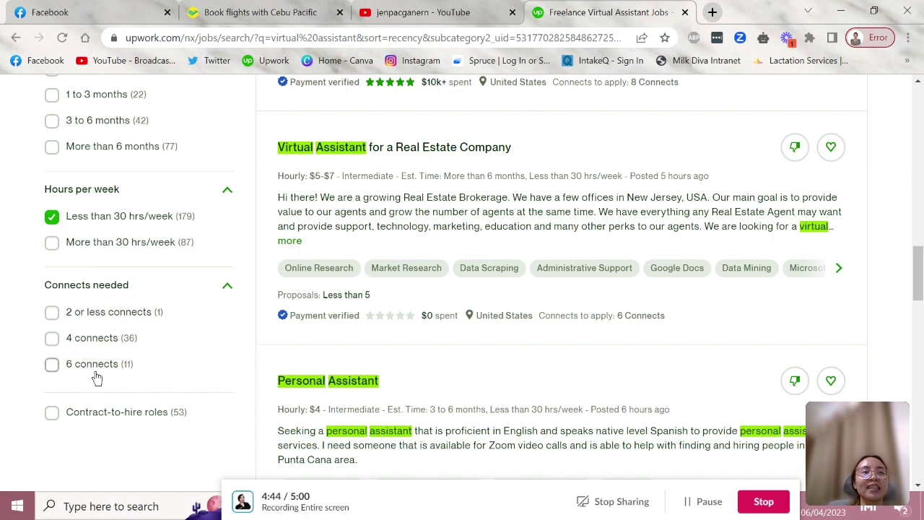
pyautogui.moveTo(121, 390)
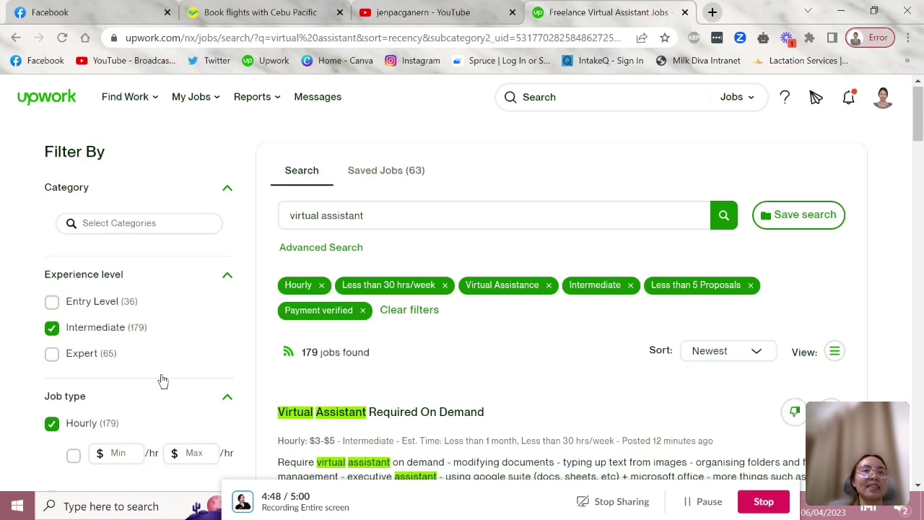
pyautogui.scroll(-3)
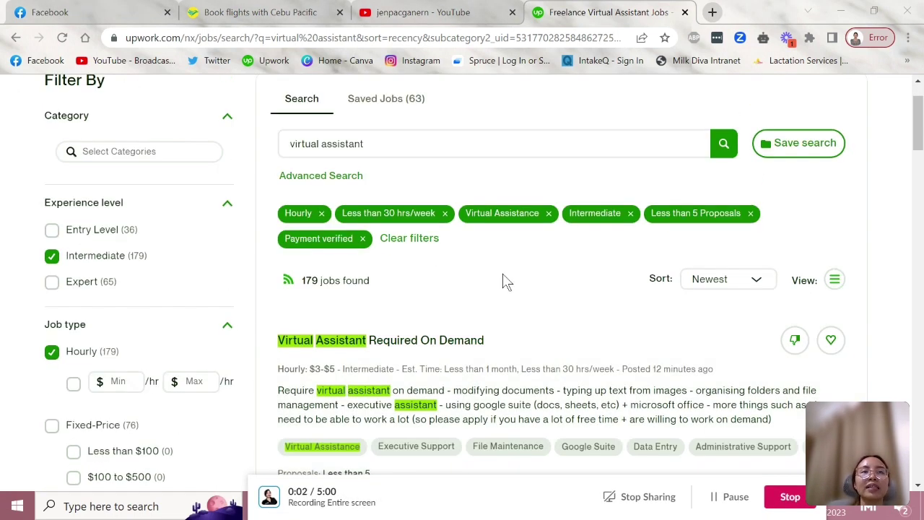
pyautogui.moveTo(162, 292)
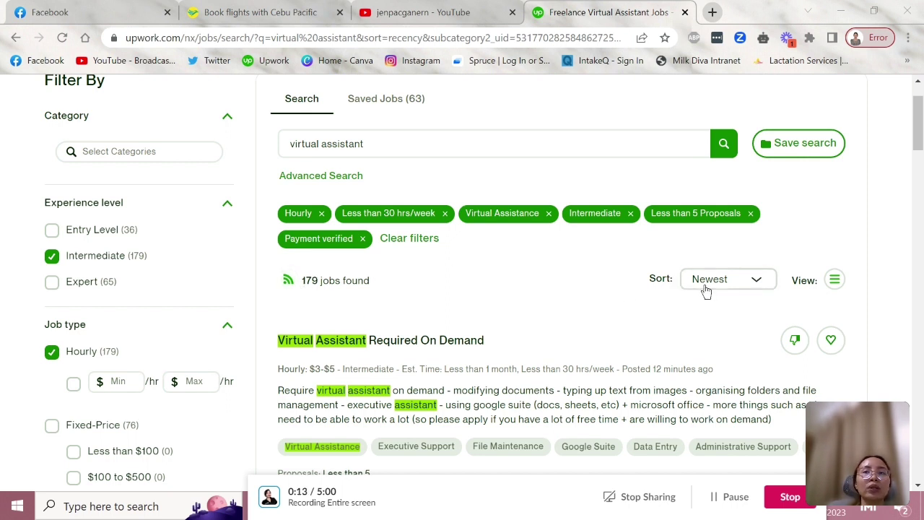
pyautogui.moveTo(625, 317)
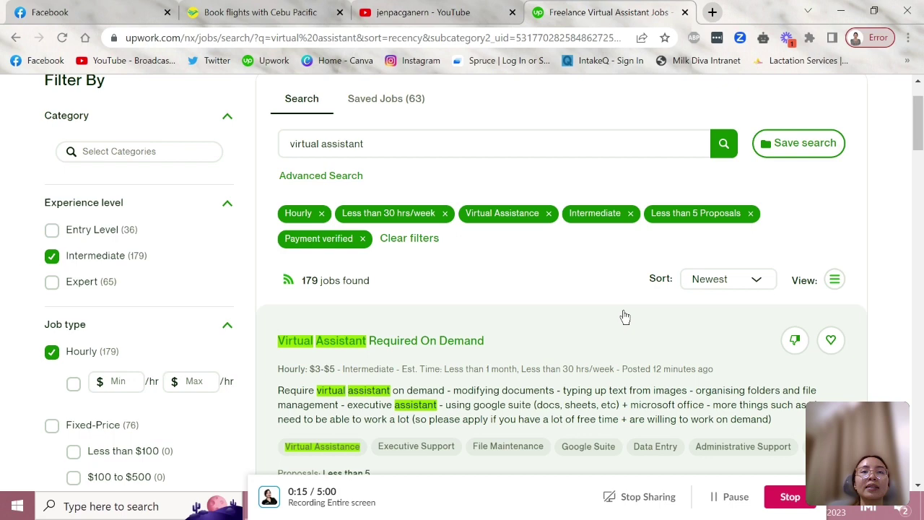
pyautogui.click(380, 340)
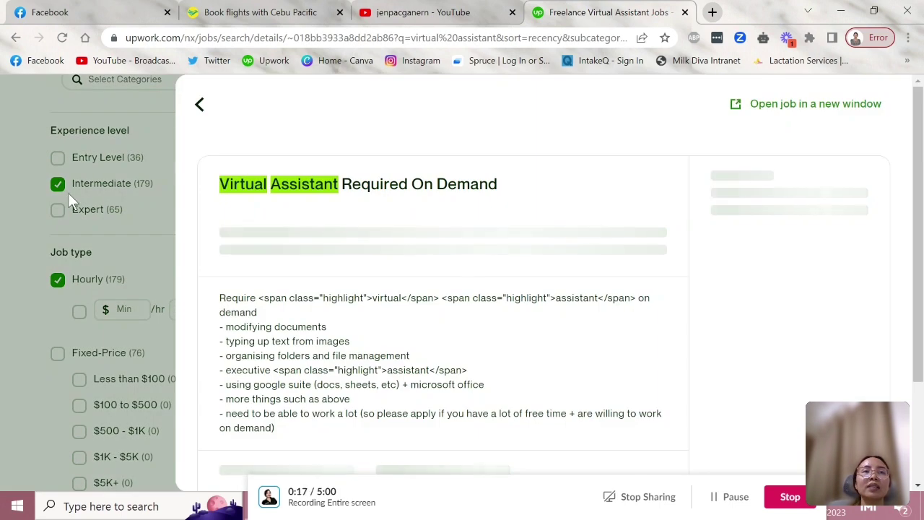
pyautogui.click(200, 104)
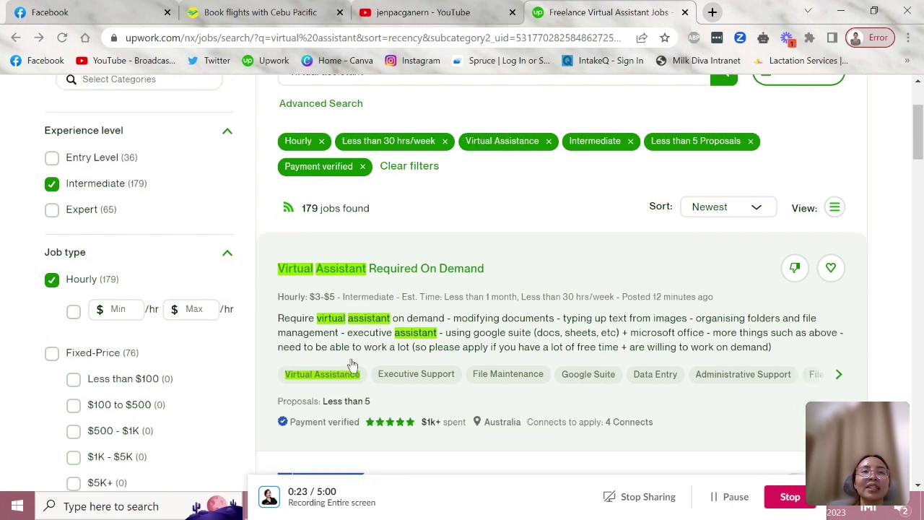
pyautogui.moveTo(321, 318)
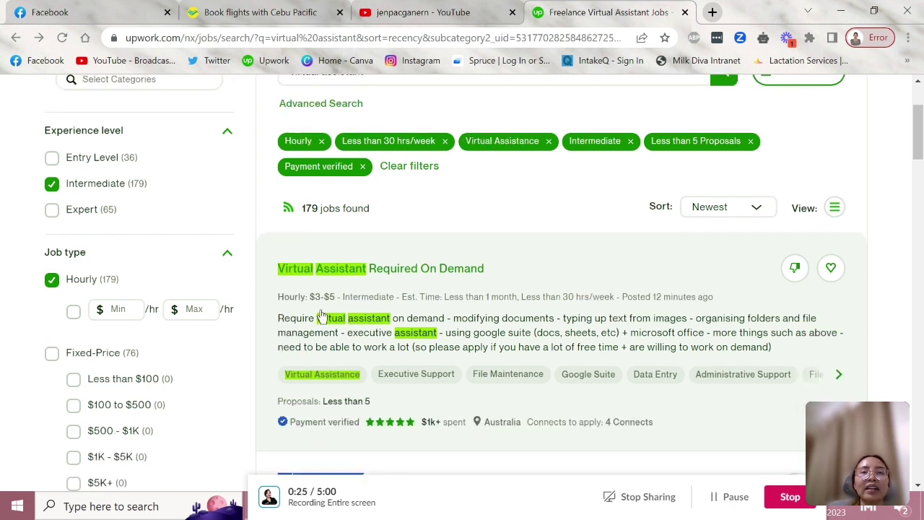
pyautogui.moveTo(375, 303)
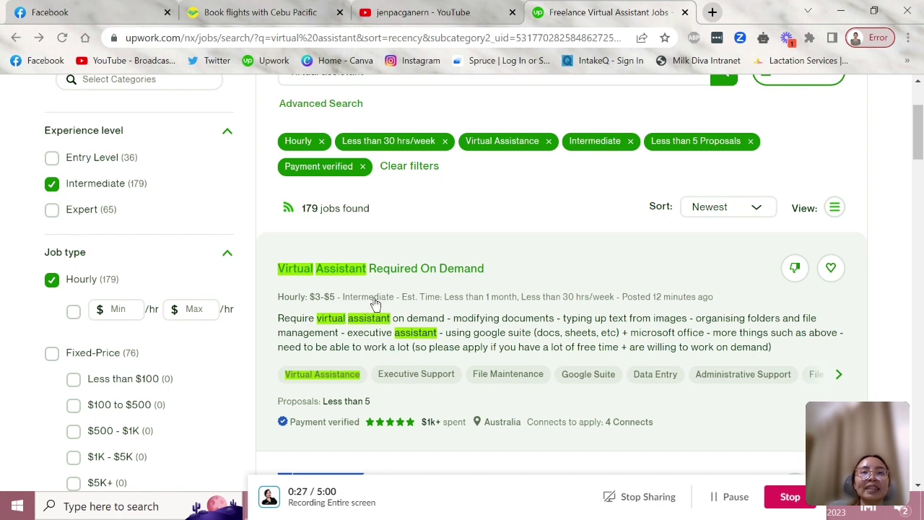
pyautogui.moveTo(549, 318)
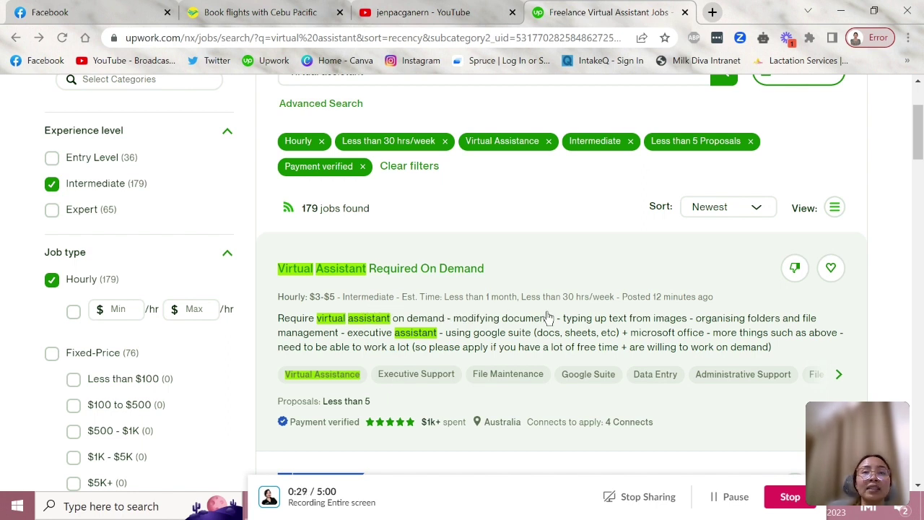
pyautogui.moveTo(603, 320)
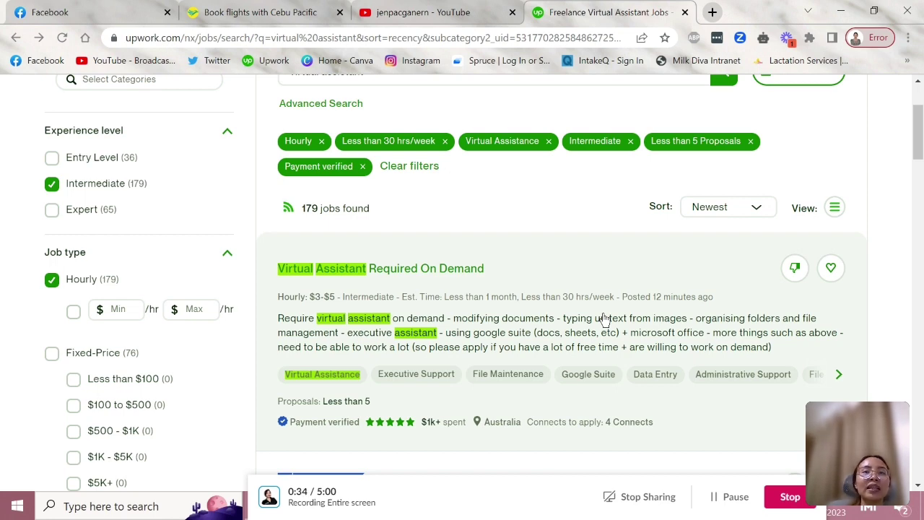
pyautogui.scroll(-3)
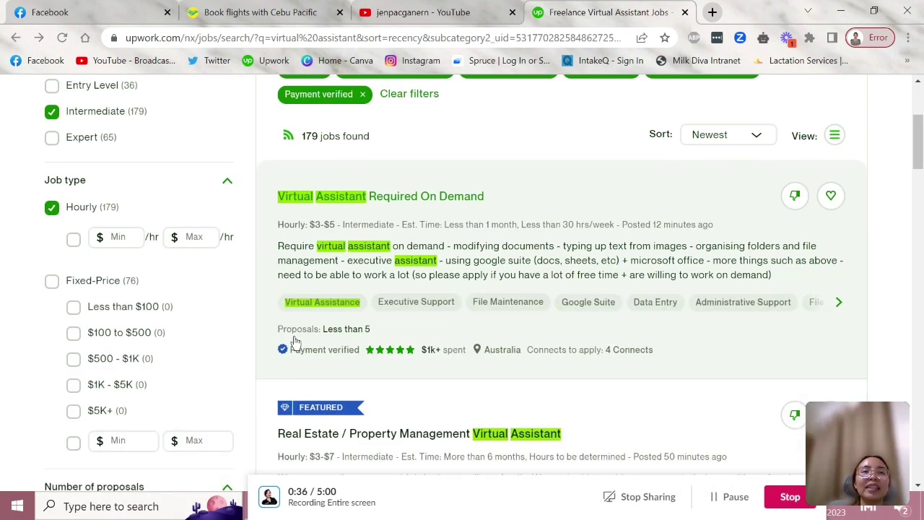
pyautogui.moveTo(299, 335)
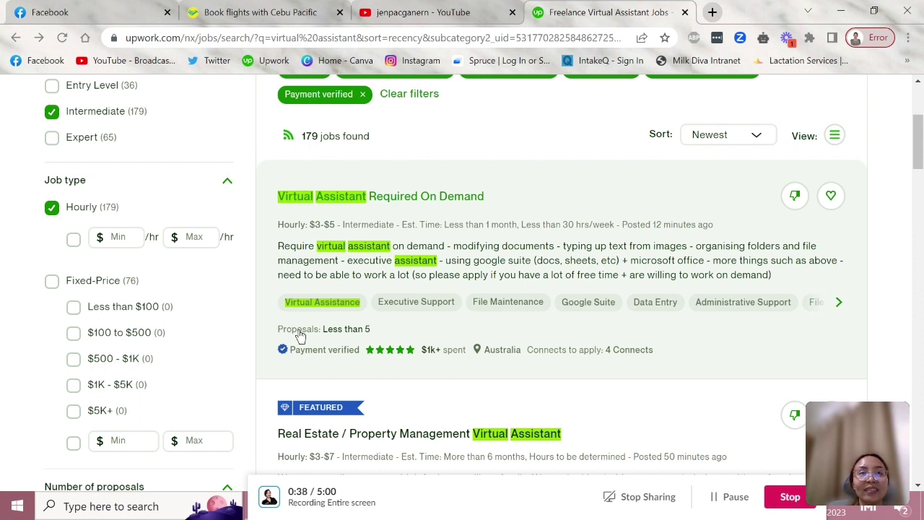
pyautogui.moveTo(331, 350)
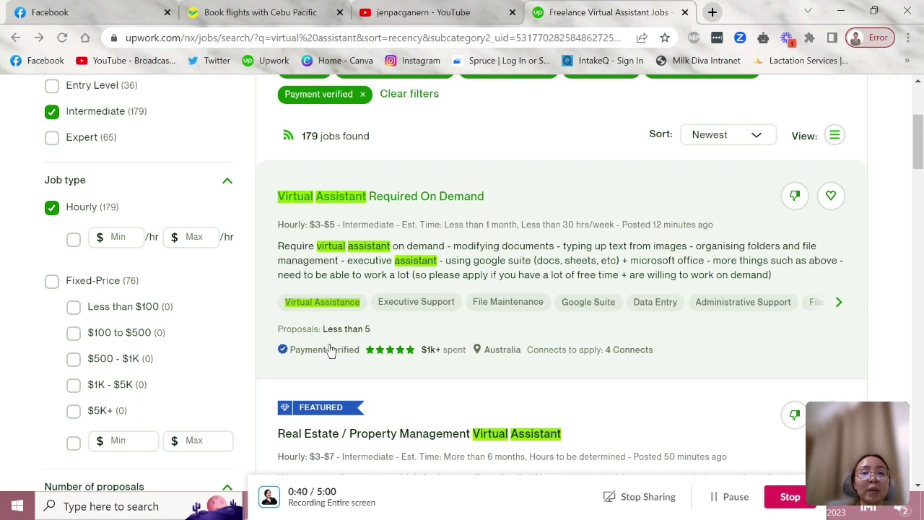
pyautogui.moveTo(369, 358)
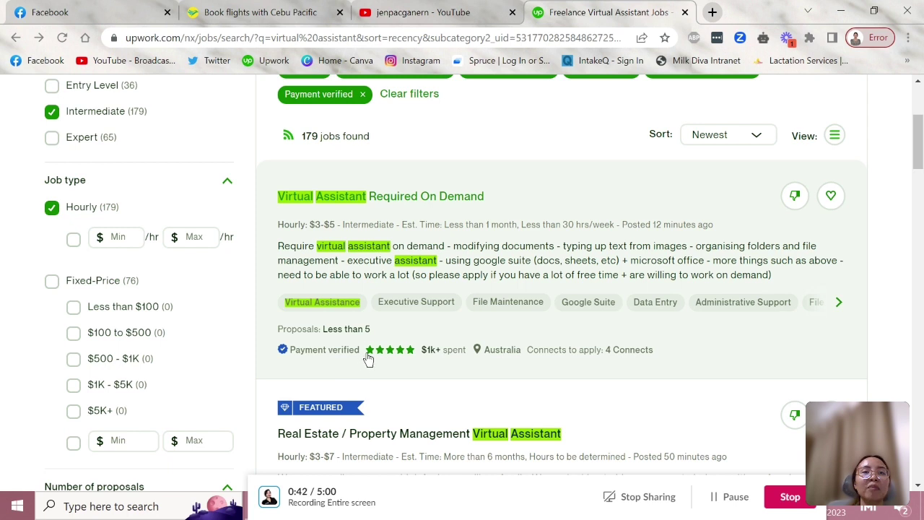
pyautogui.moveTo(390, 350)
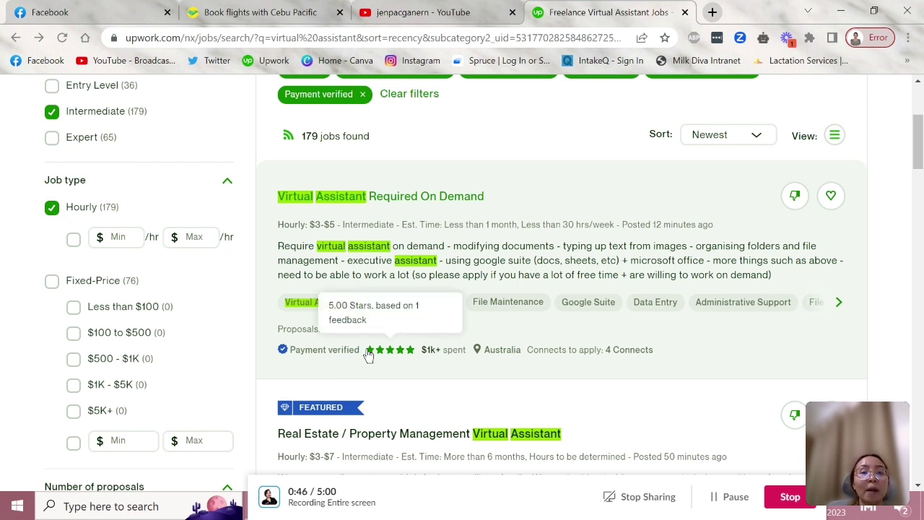
pyautogui.moveTo(370, 354)
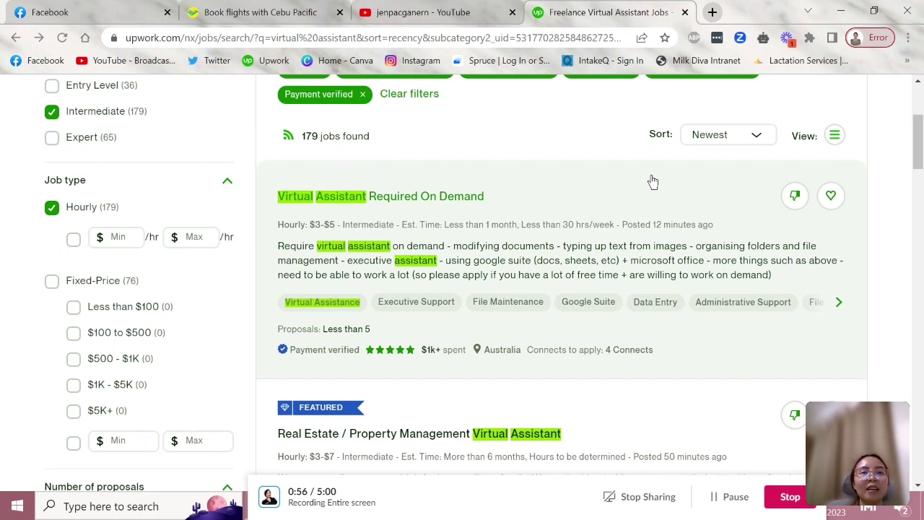
pyautogui.moveTo(449, 311)
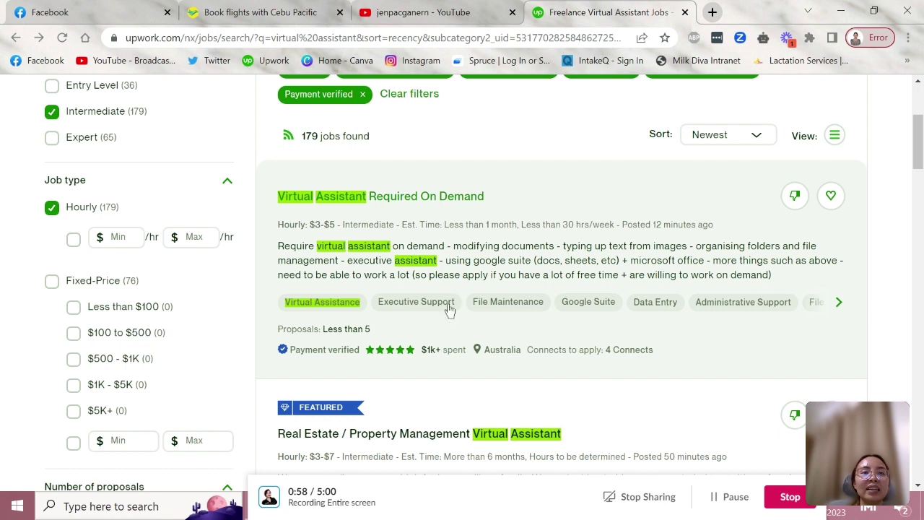
pyautogui.moveTo(346, 337)
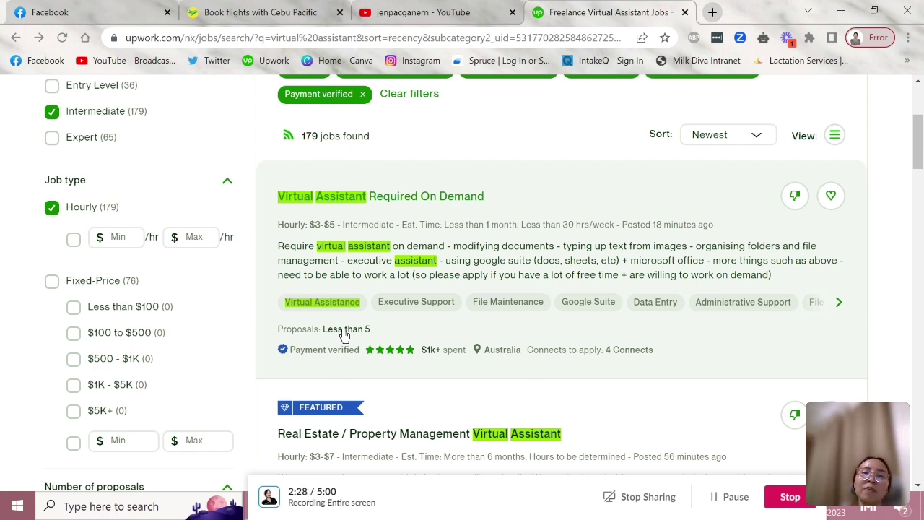
pyautogui.moveTo(428, 289)
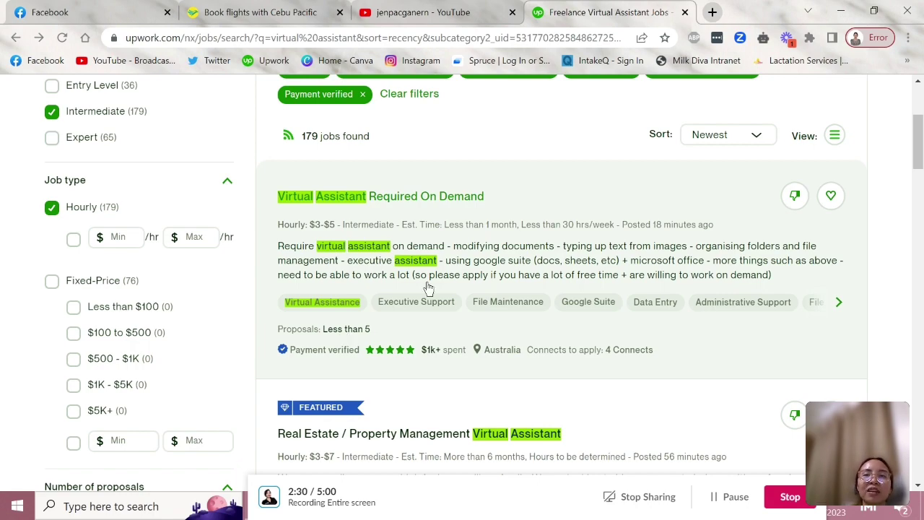
pyautogui.scroll(-3)
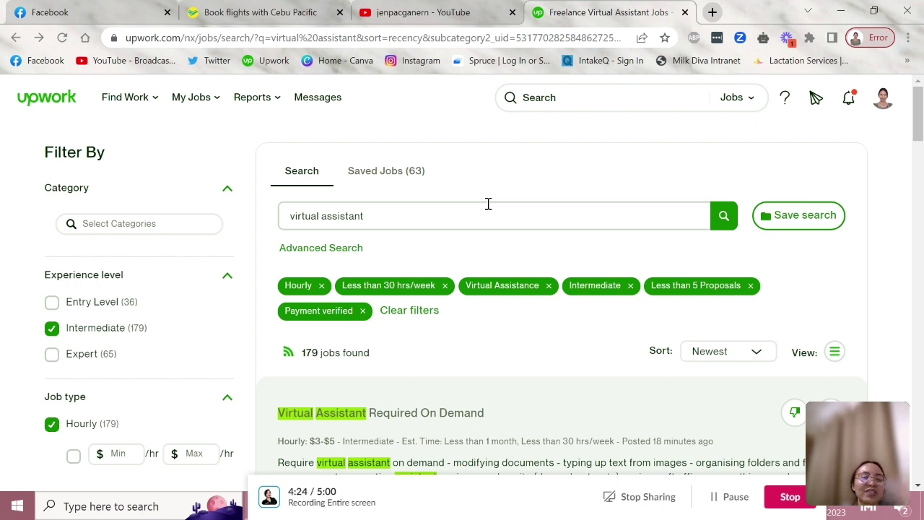
pyautogui.moveTo(477, 247)
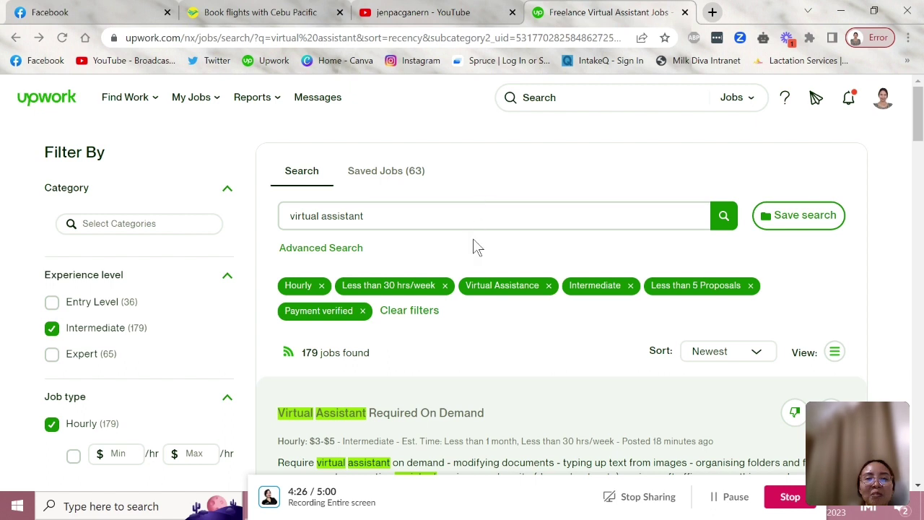